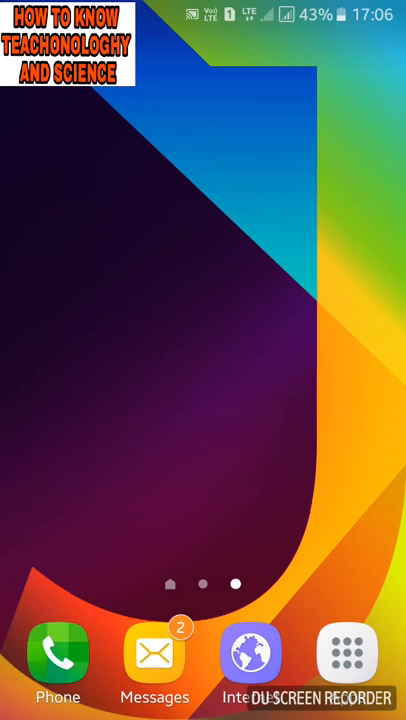
Open the app drawer and scroll down to its last apps, past Play Store
{"action": "left_click", "coordinate": [347, 654]}
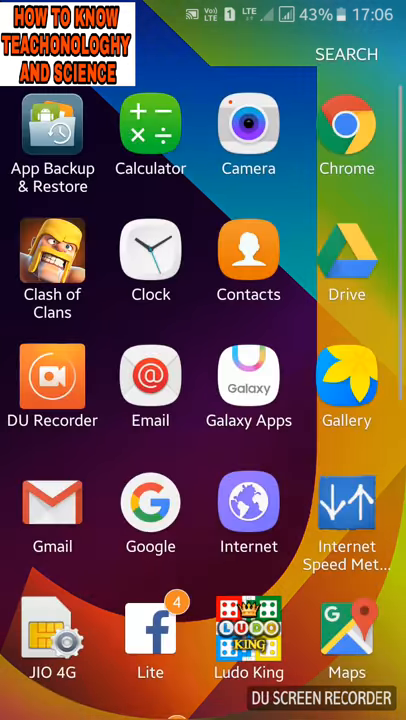
{"action": "scroll", "scroll_direction": "down", "scroll_amount": 3}
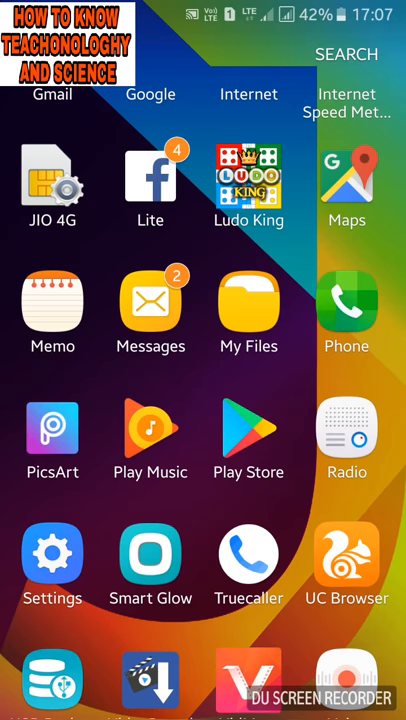
{"action": "scroll", "scroll_direction": "down", "scroll_amount": 3}
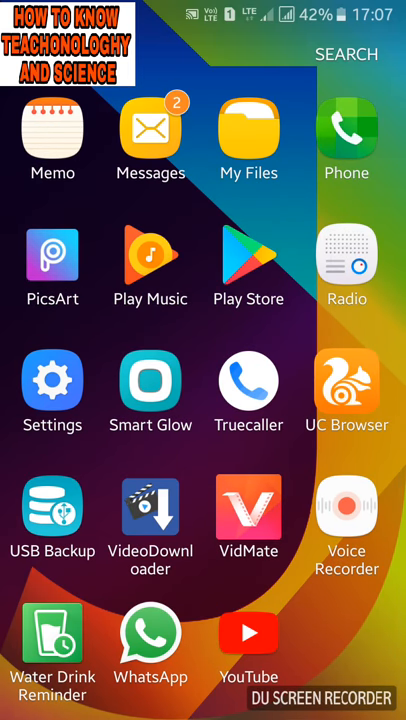
Launch MyVideoDownloader for Facebook from its Play Store page via the 'myvideosdownloader' search
{"action": "left_click", "coordinate": [248, 265]}
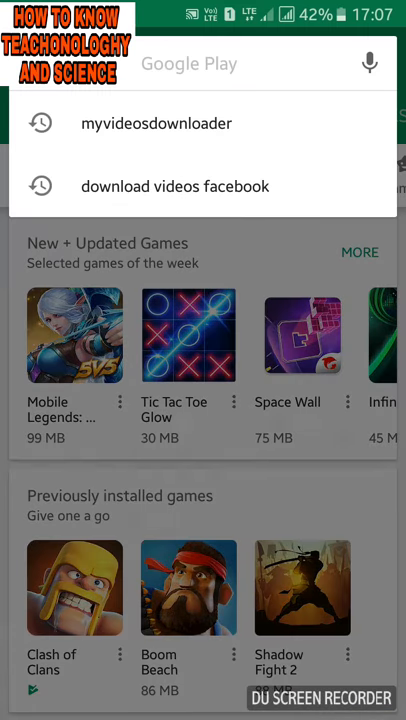
{"action": "left_click", "coordinate": [200, 63]}
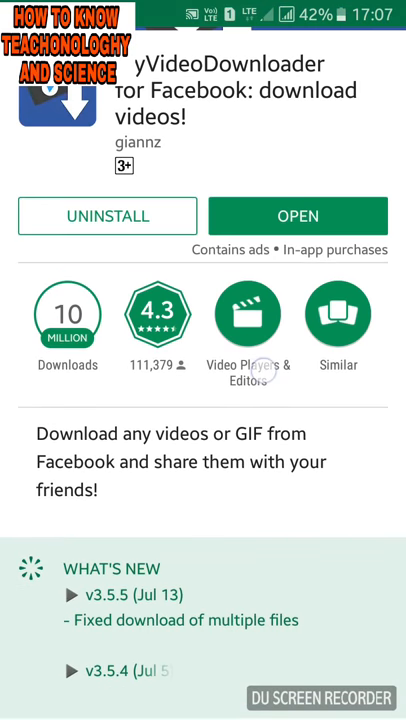
{"action": "scroll", "scroll_direction": "down", "scroll_amount": 3}
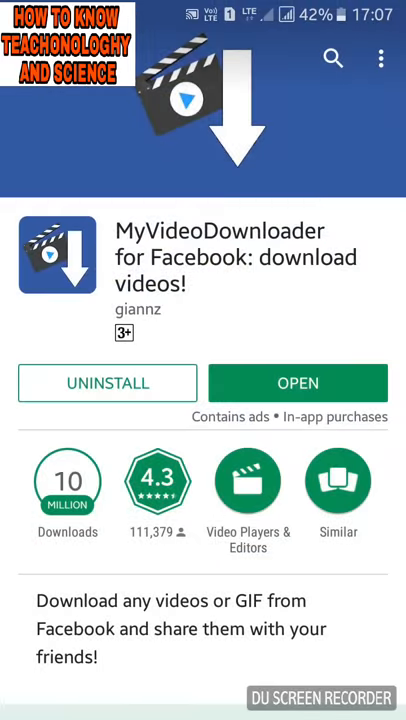
{"action": "scroll", "scroll_direction": "down", "scroll_amount": 3}
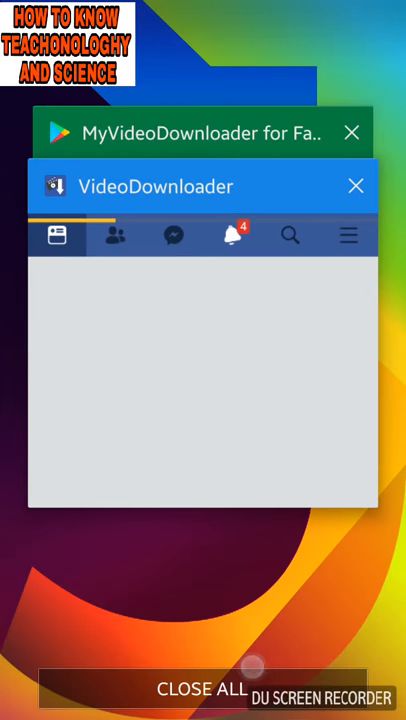
Return to VideoDownloader and play Wild Animal World's Brave Brothers Catch Big Snake video
{"action": "left_click", "coordinate": [201, 689]}
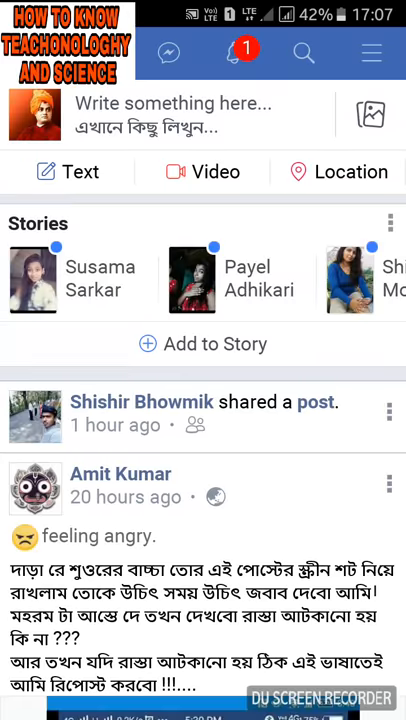
{"action": "scroll", "scroll_direction": "down", "scroll_amount": 3}
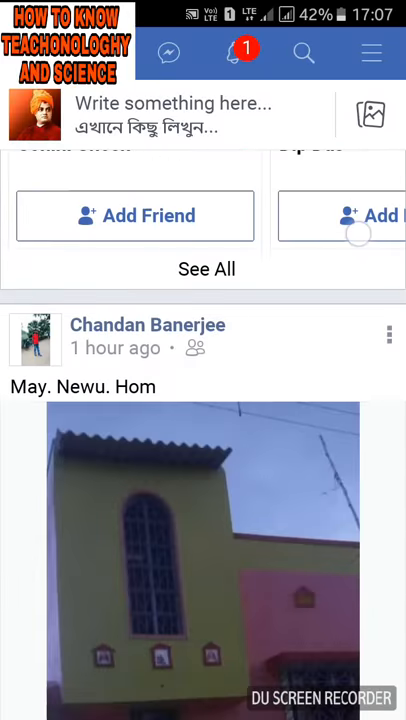
{"action": "scroll", "scroll_direction": "down", "scroll_amount": 3}
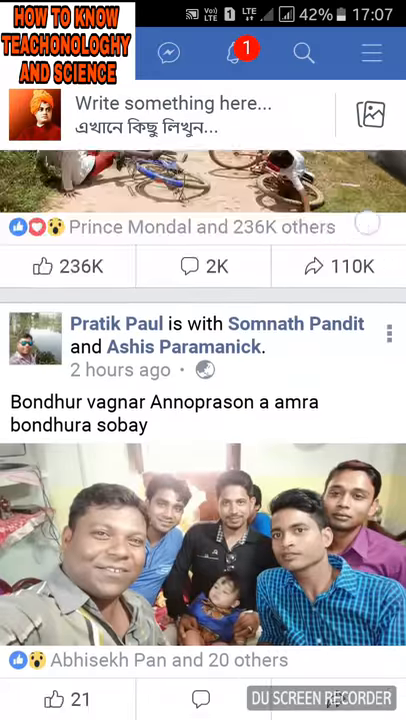
{"action": "scroll", "scroll_direction": "up", "scroll_amount": 3}
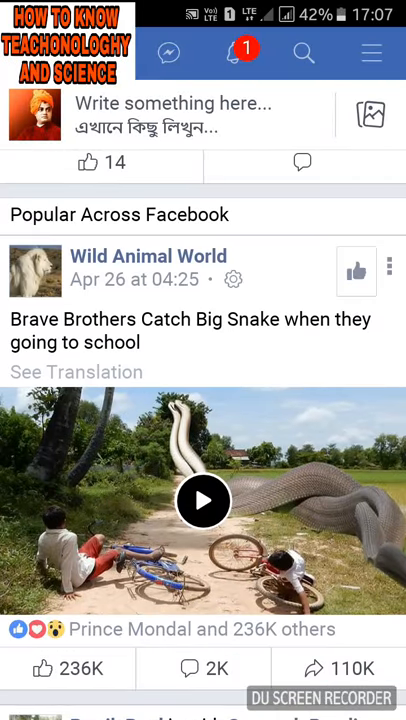
{"action": "left_click", "coordinate": [203, 502]}
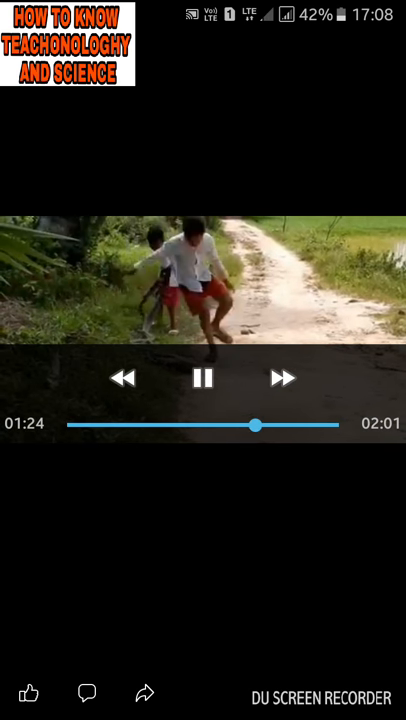
Exit the video player to the videos list topped by the snake video
{"action": "left_click", "coordinate": [203, 378]}
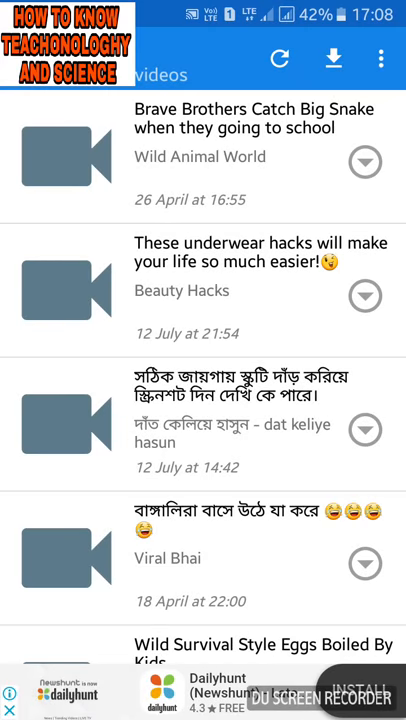
{"action": "left_click", "coordinate": [65, 152]}
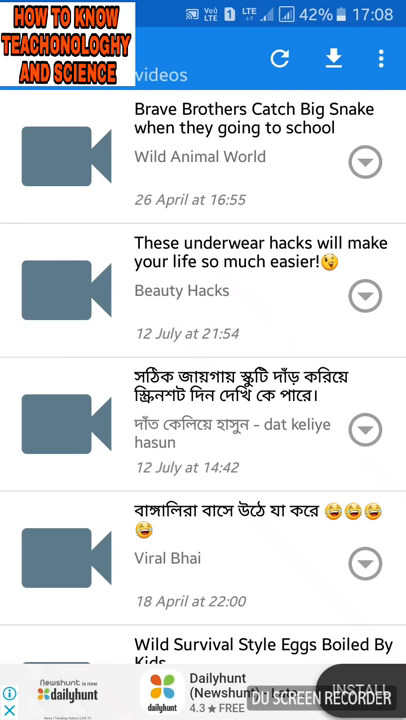
{"action": "left_click", "coordinate": [364, 161]}
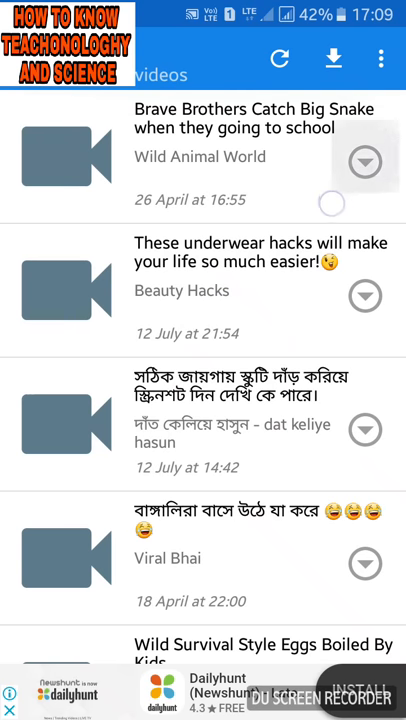
{"action": "left_click", "coordinate": [364, 162]}
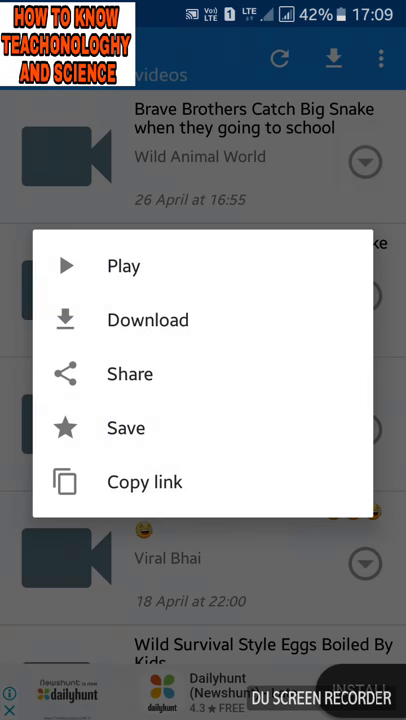
{"action": "left_click", "coordinate": [147, 319]}
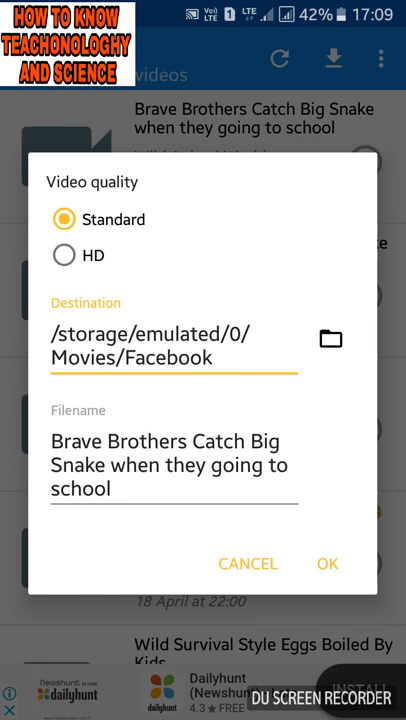
{"action": "left_click", "coordinate": [64, 255]}
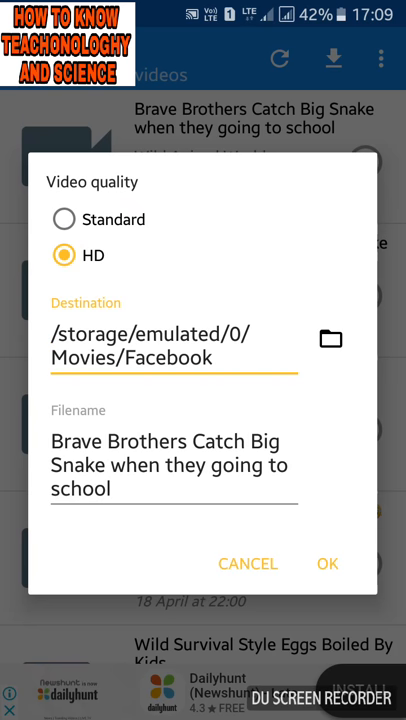
{"action": "left_click", "coordinate": [327, 563]}
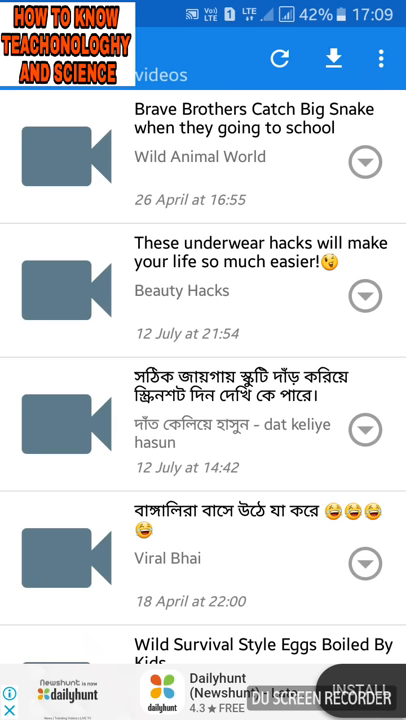
Download the snake video in Standard quality to Movies/Facebook
{"action": "left_click", "coordinate": [365, 296]}
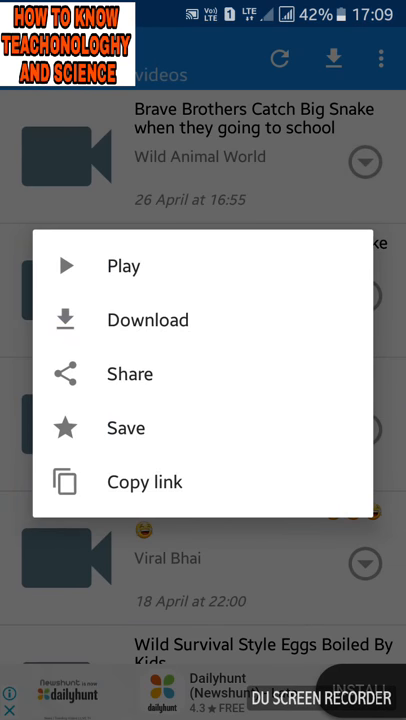
{"action": "left_click", "coordinate": [147, 320]}
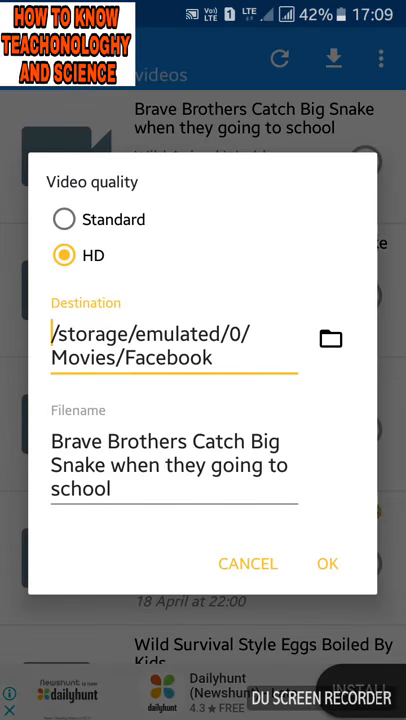
{"action": "left_click", "coordinate": [64, 219]}
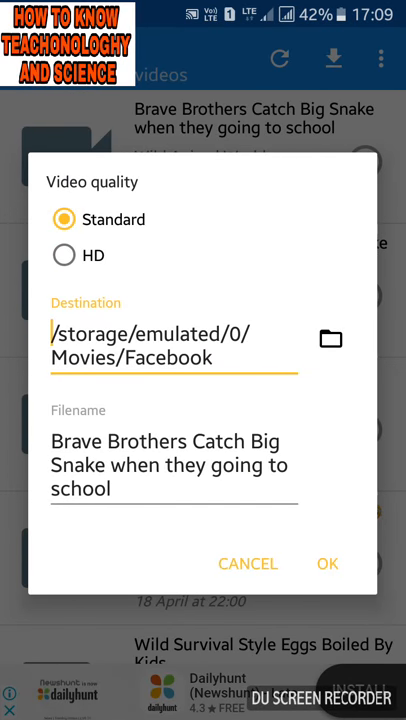
{"action": "left_click", "coordinate": [327, 563]}
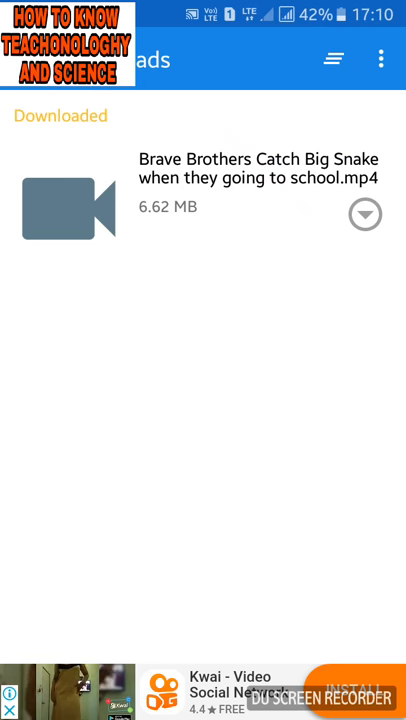
Open Gallery to find the new Facebook album holding the downloaded video
{"action": "left_click", "coordinate": [69, 207]}
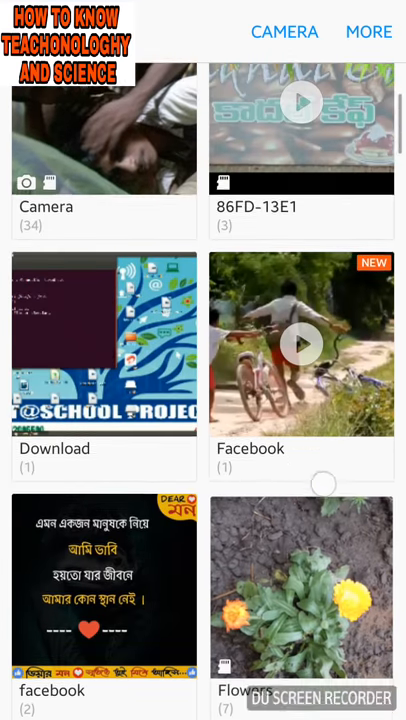
Play the downloaded snake video from Gallery's Facebook album
{"action": "scroll", "scroll_direction": "down", "scroll_amount": 3}
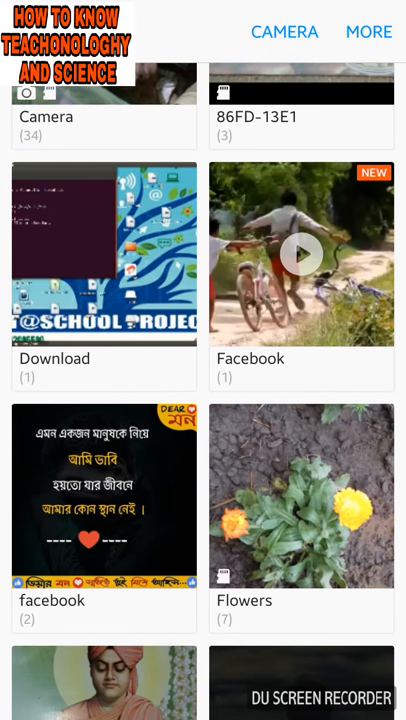
{"action": "left_click", "coordinate": [301, 254]}
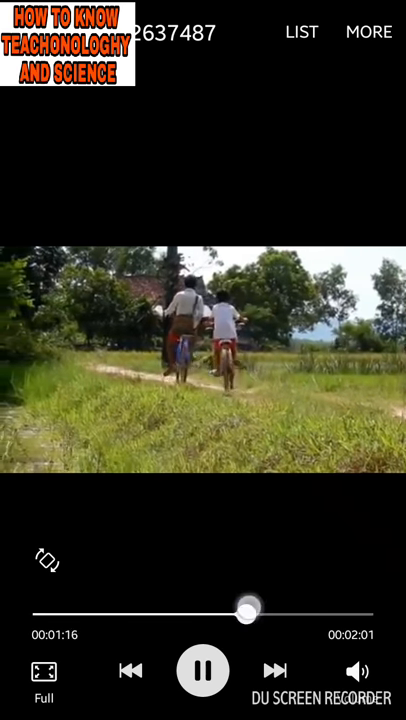